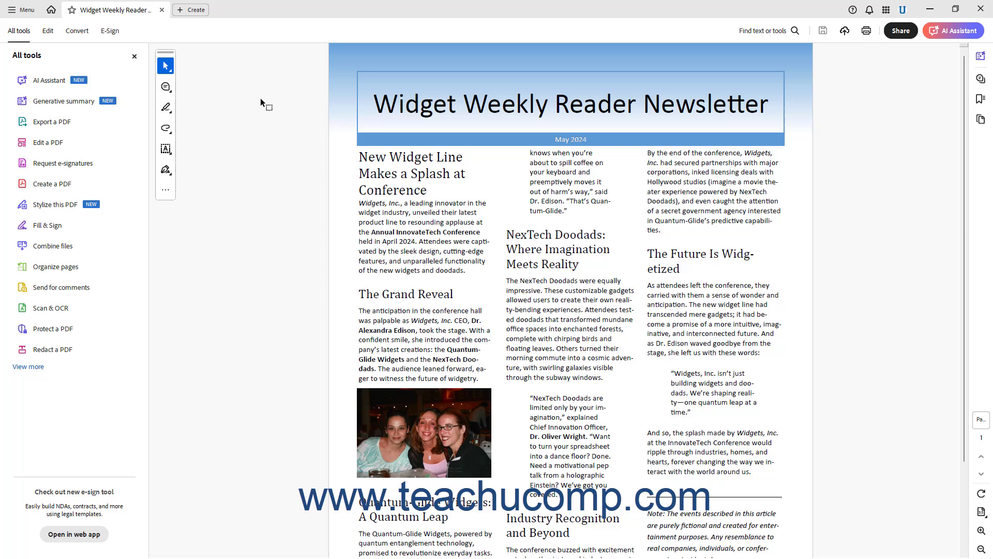
pyautogui.moveTo(180, 195)
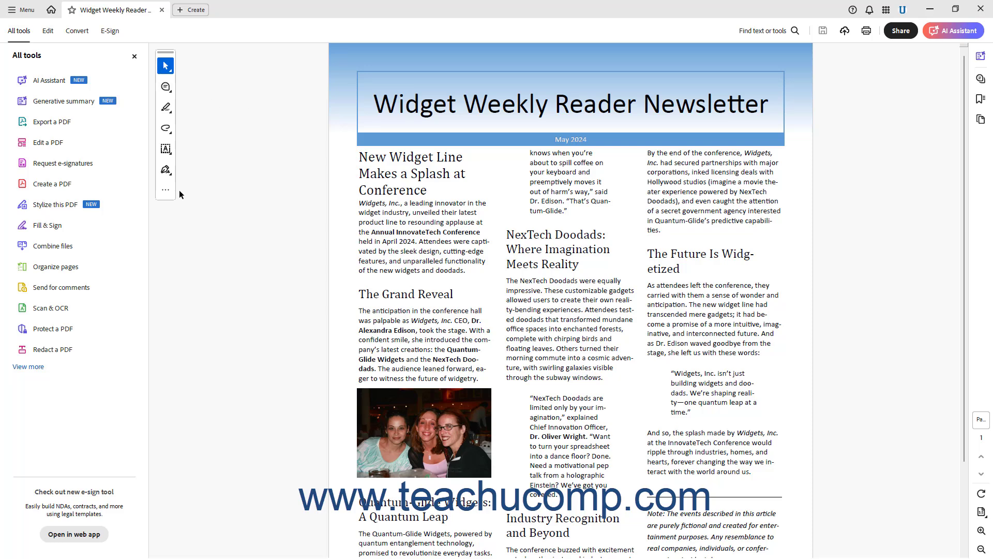
pyautogui.moveTo(193, 198)
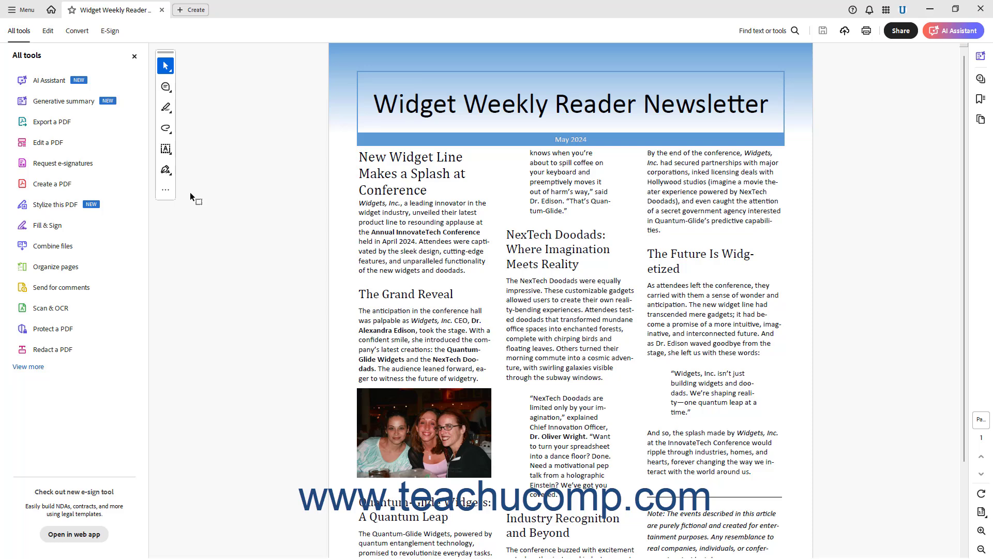
pyautogui.moveTo(165, 87)
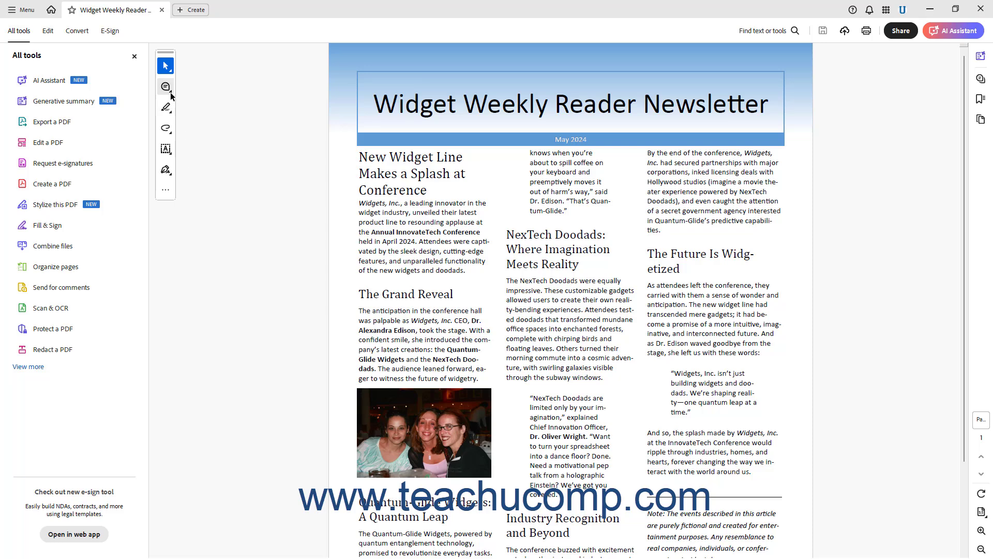
# Step: Select the Quick Tools comment tool to show its options: comments, replace and insert text, attach files
pyautogui.click(165, 87)
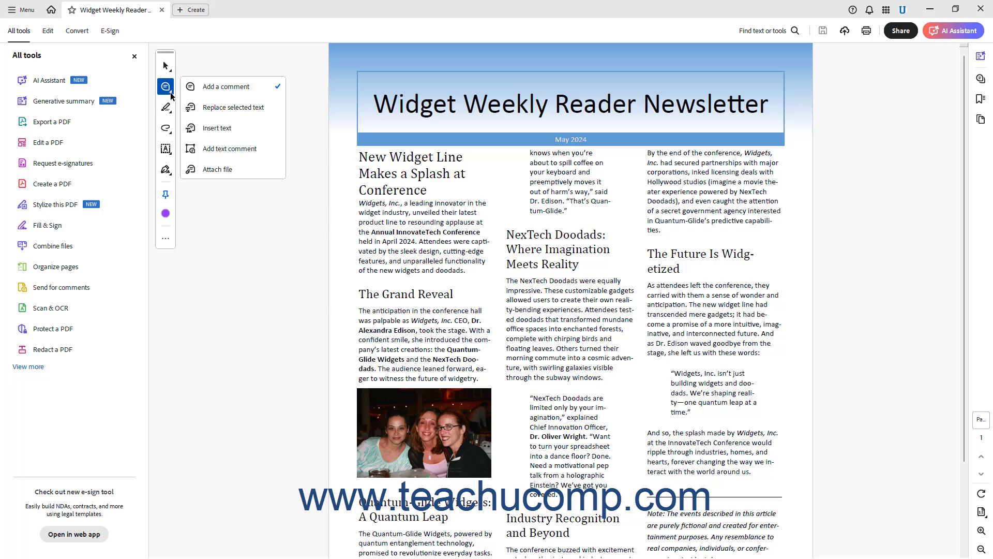
pyautogui.moveTo(180, 97)
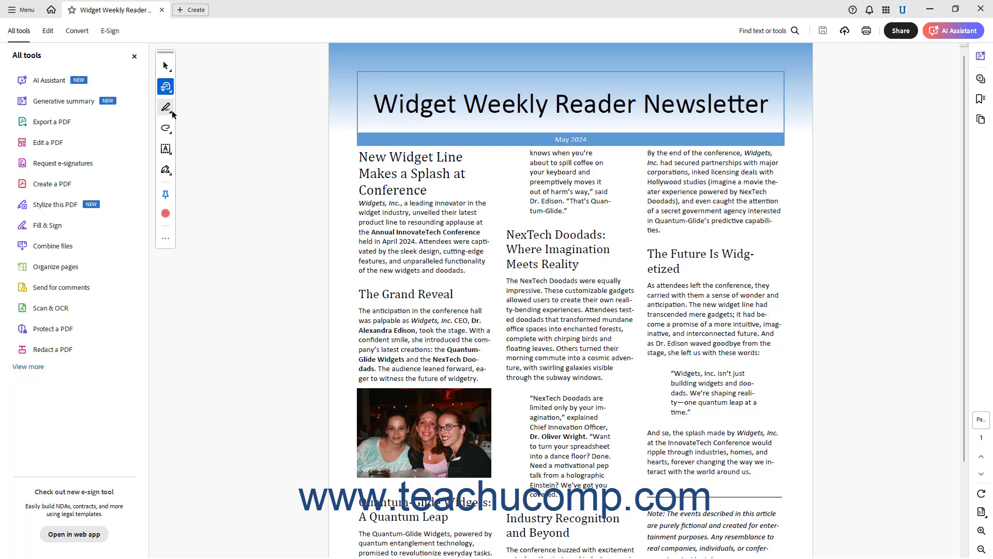
pyautogui.moveTo(165, 107)
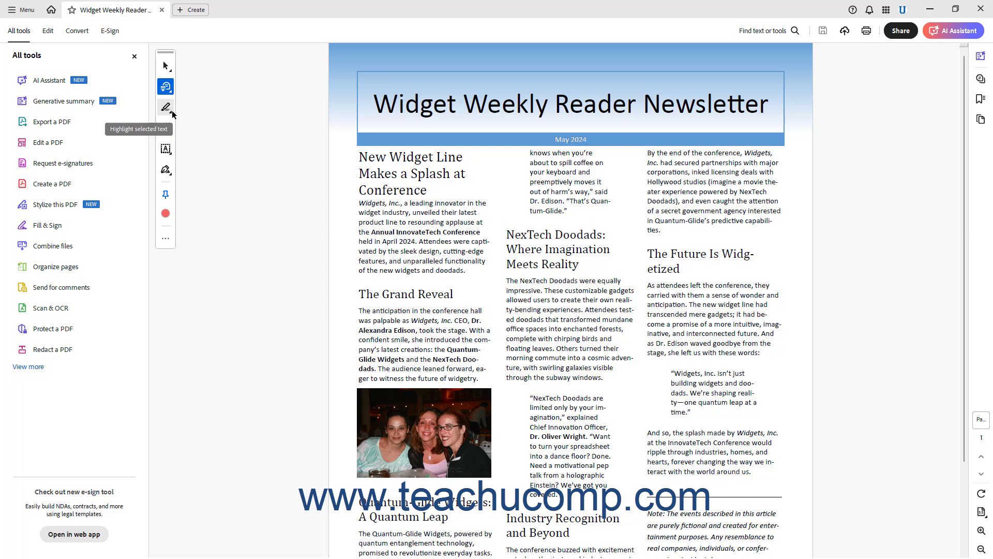
pyautogui.moveTo(165, 212)
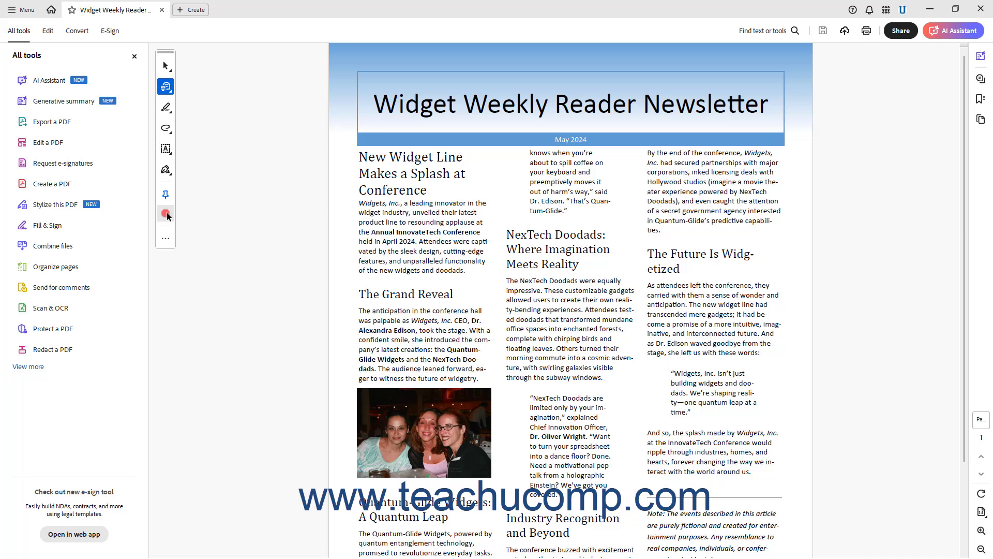
pyautogui.moveTo(166, 214)
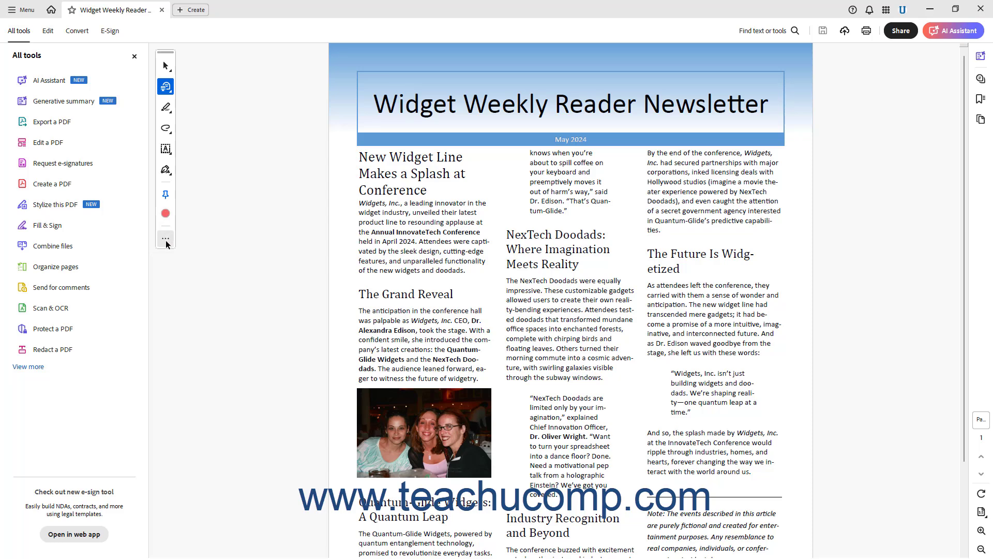
pyautogui.moveTo(165, 239)
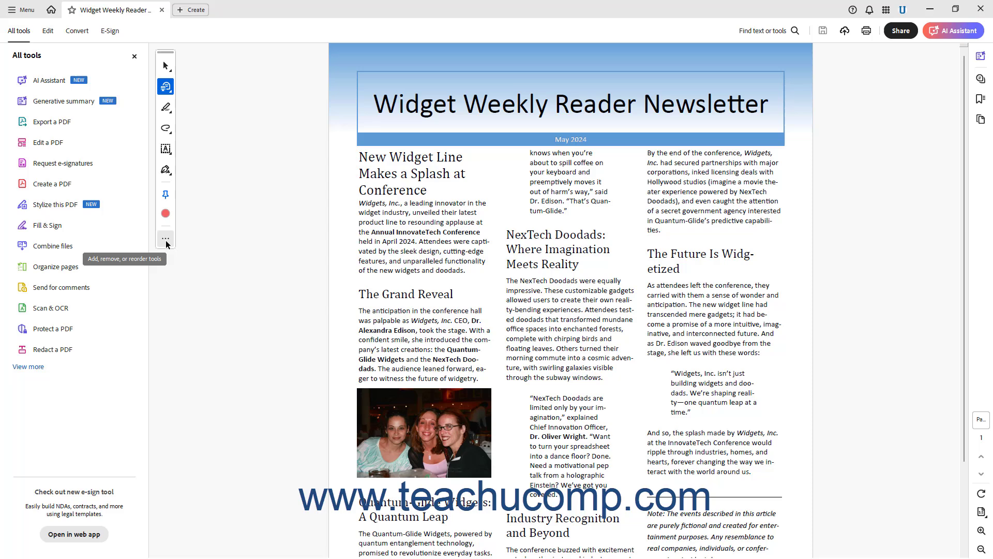